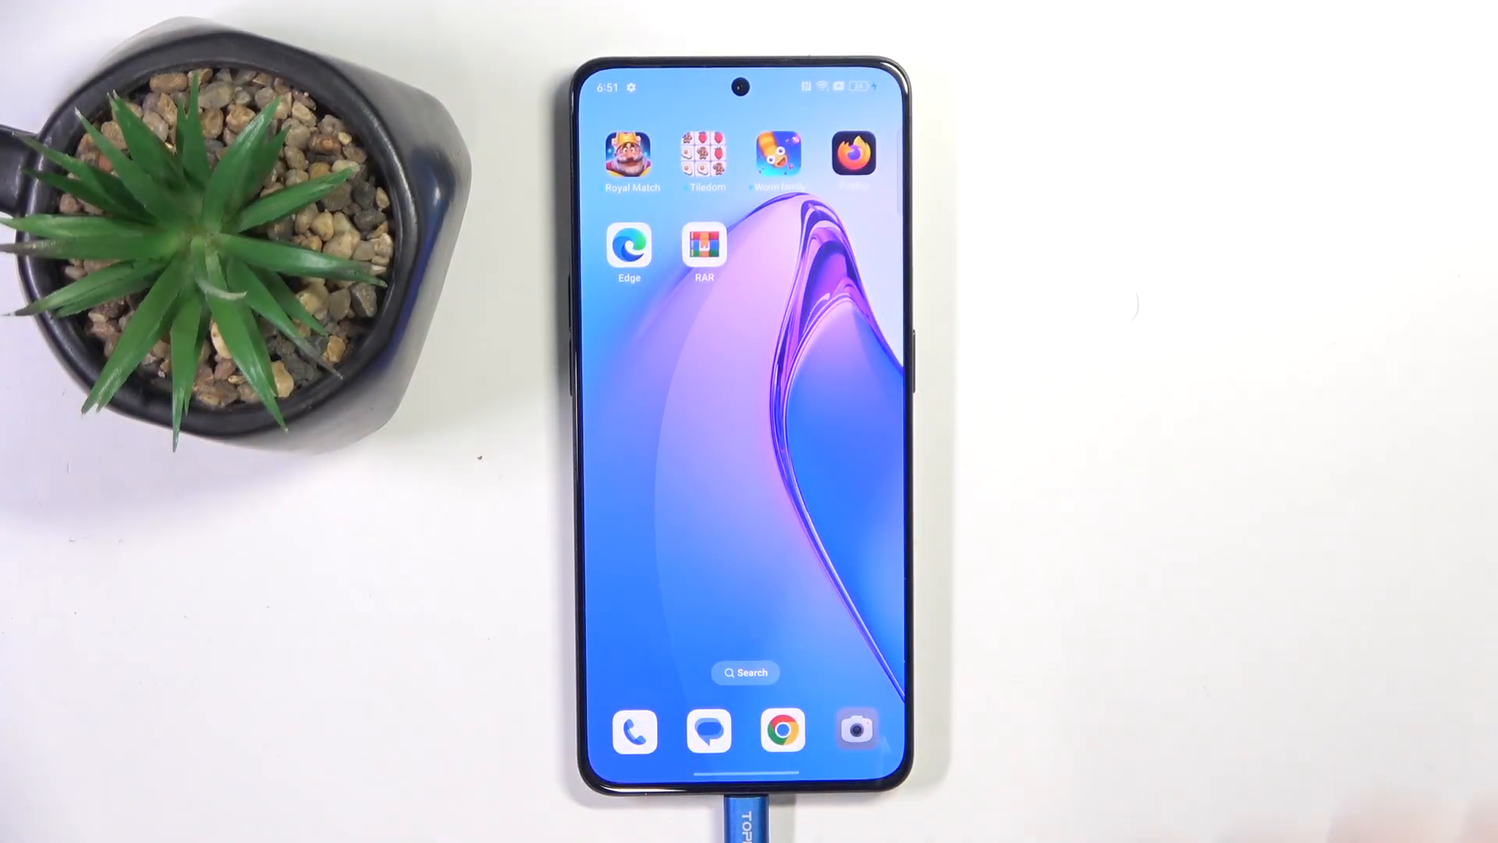
Launch RAR and extract Camera.rar's three JPG photos into a new Camera subfolder
{"action": "left_click", "coordinate": [704, 244]}
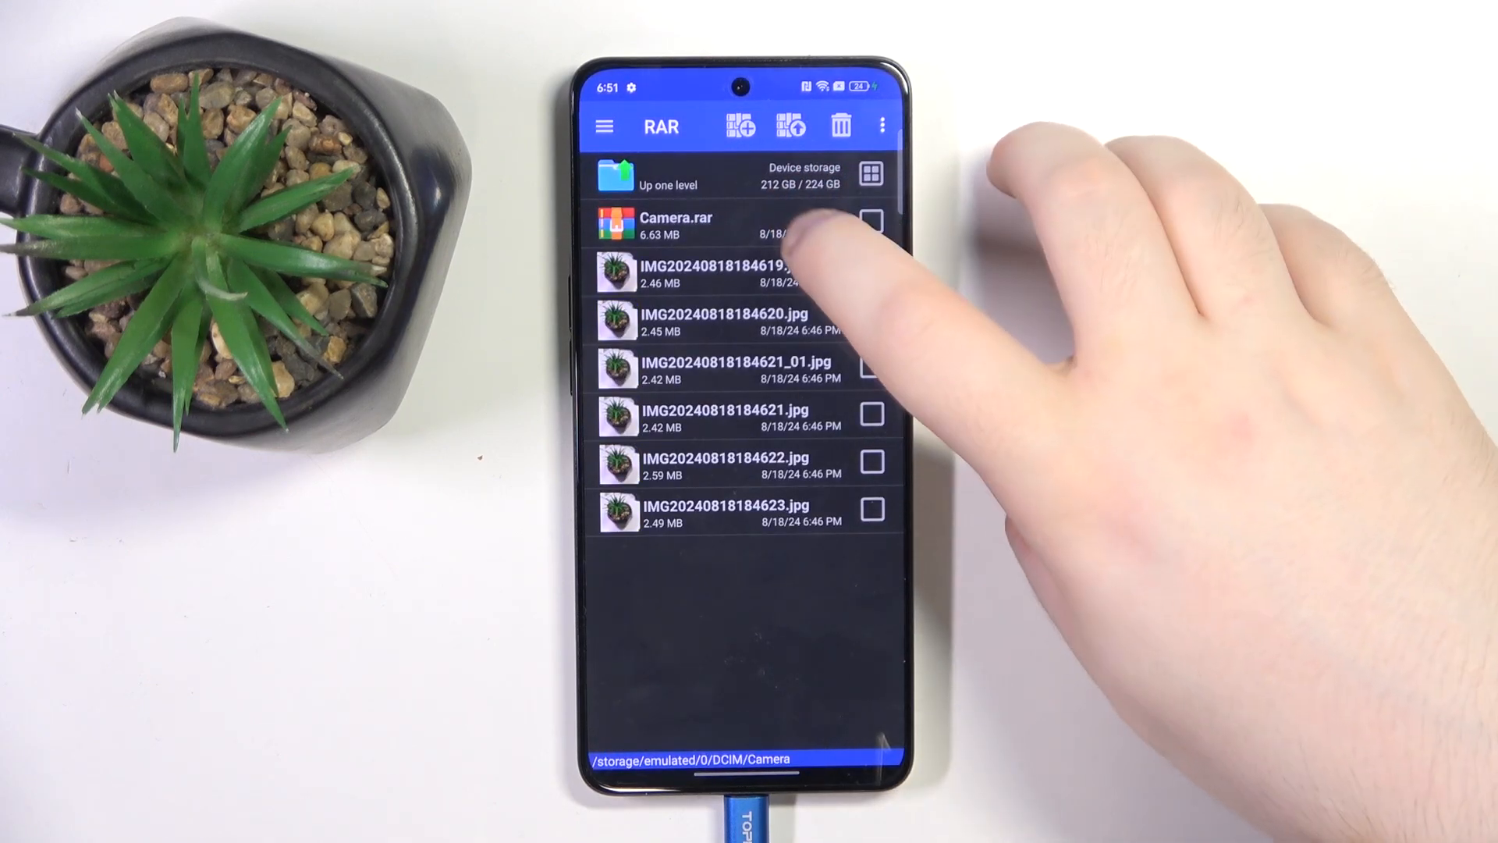
{"action": "left_click", "coordinate": [673, 227]}
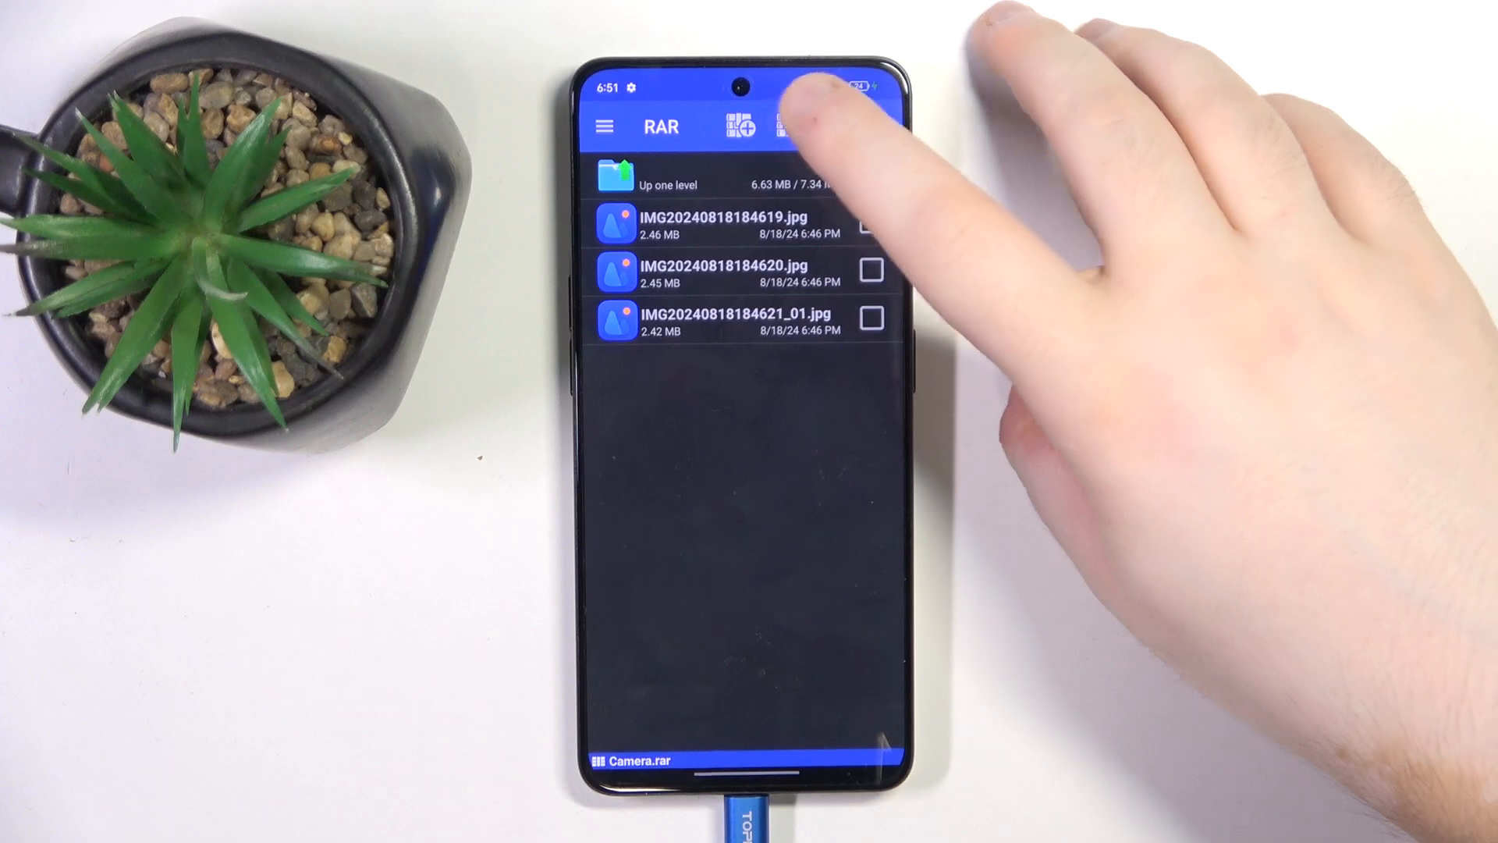
{"action": "left_click", "coordinate": [803, 128]}
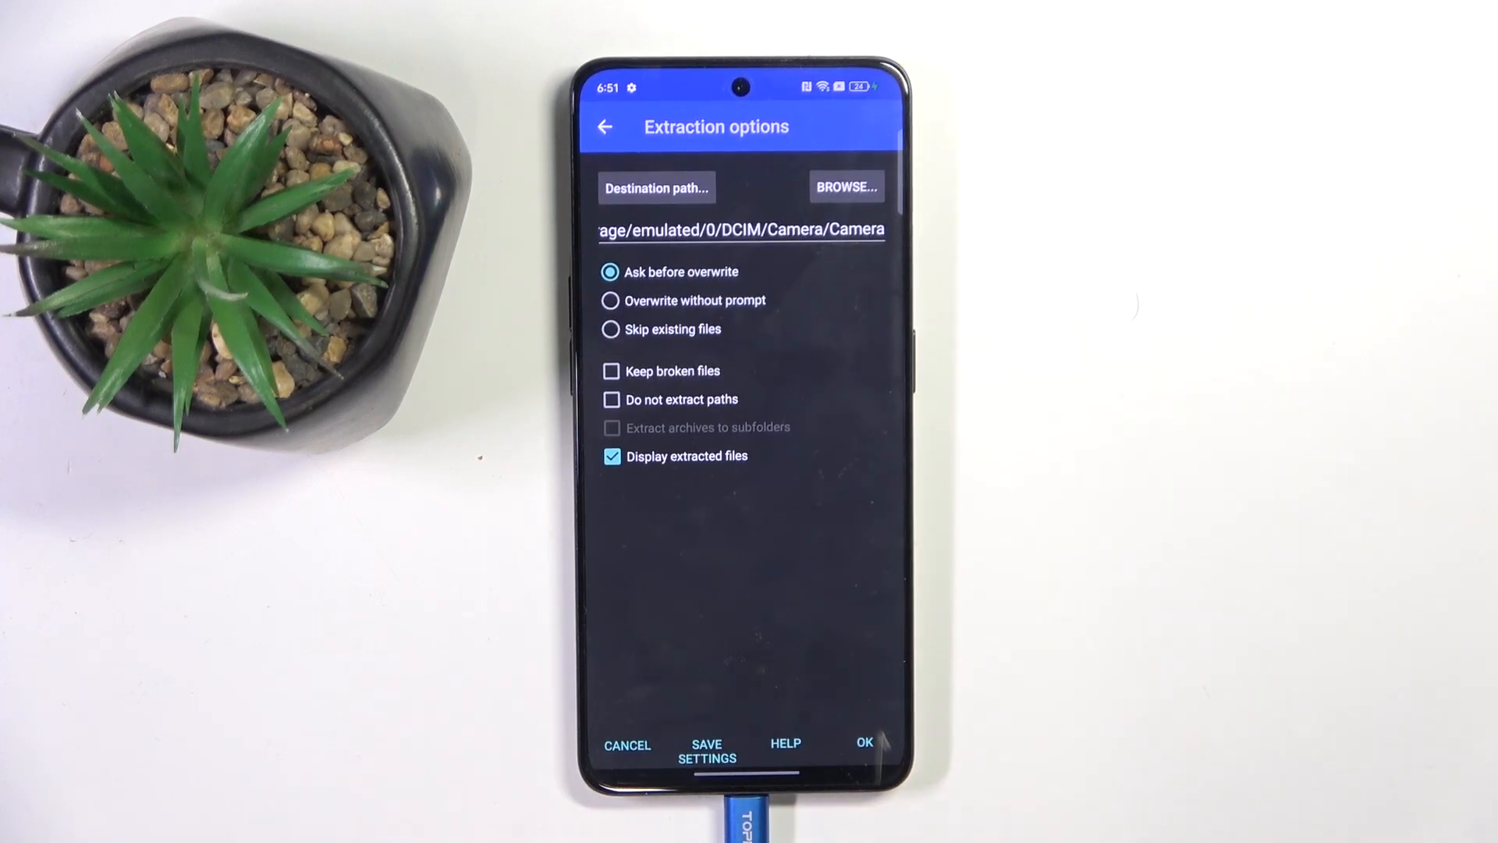
{"action": "left_click", "coordinate": [863, 744]}
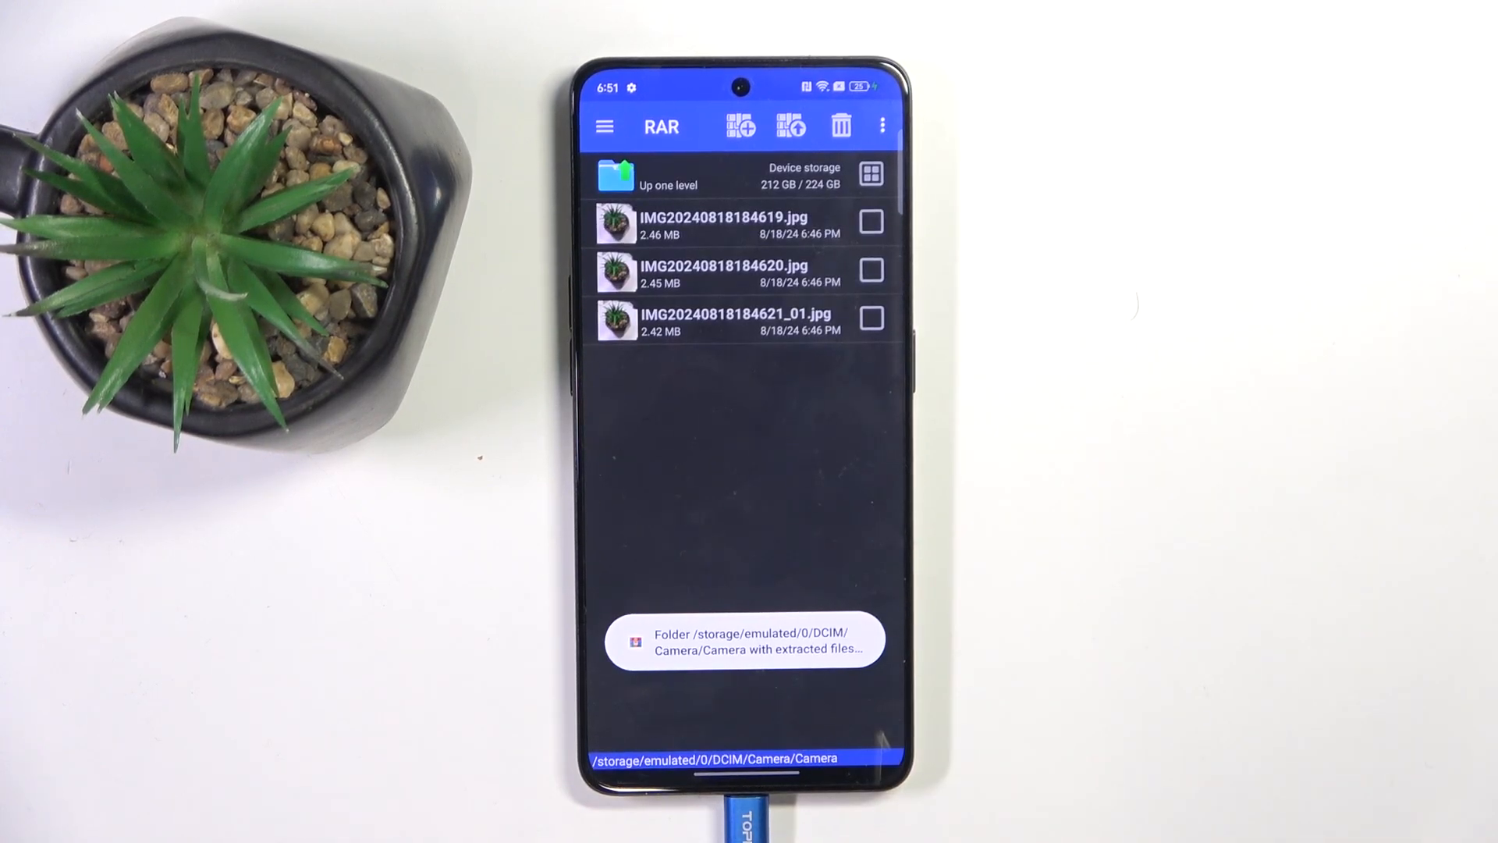